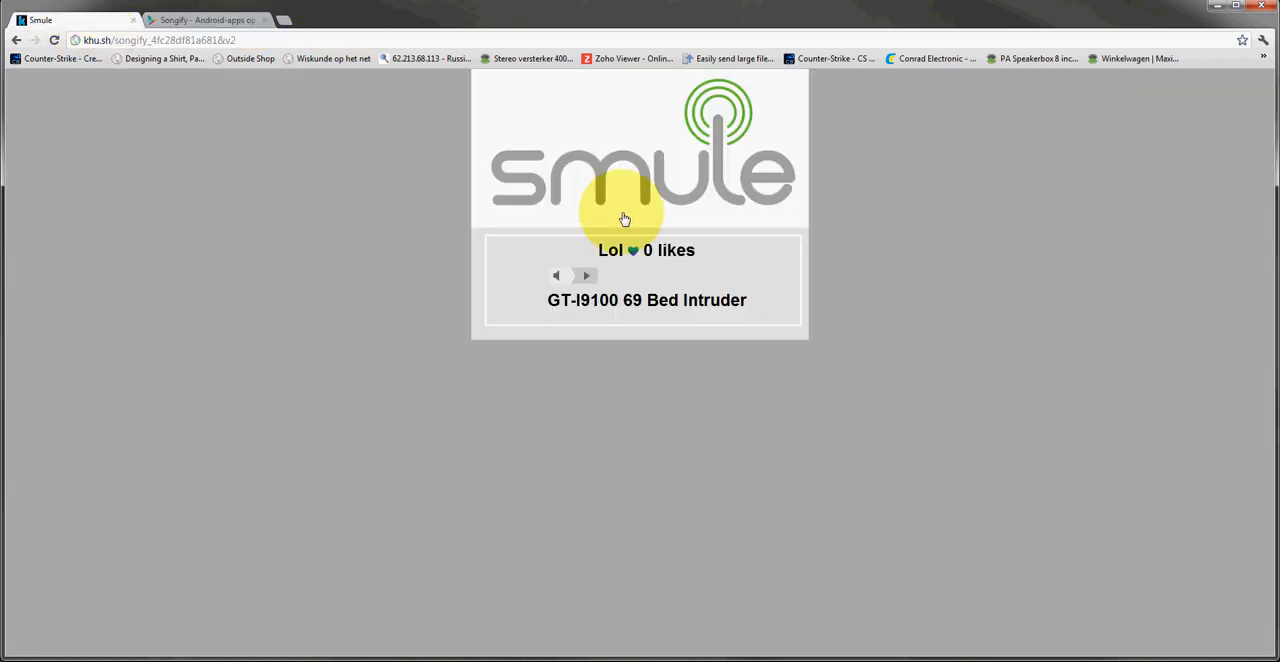
pyautogui.moveTo(356, 280)
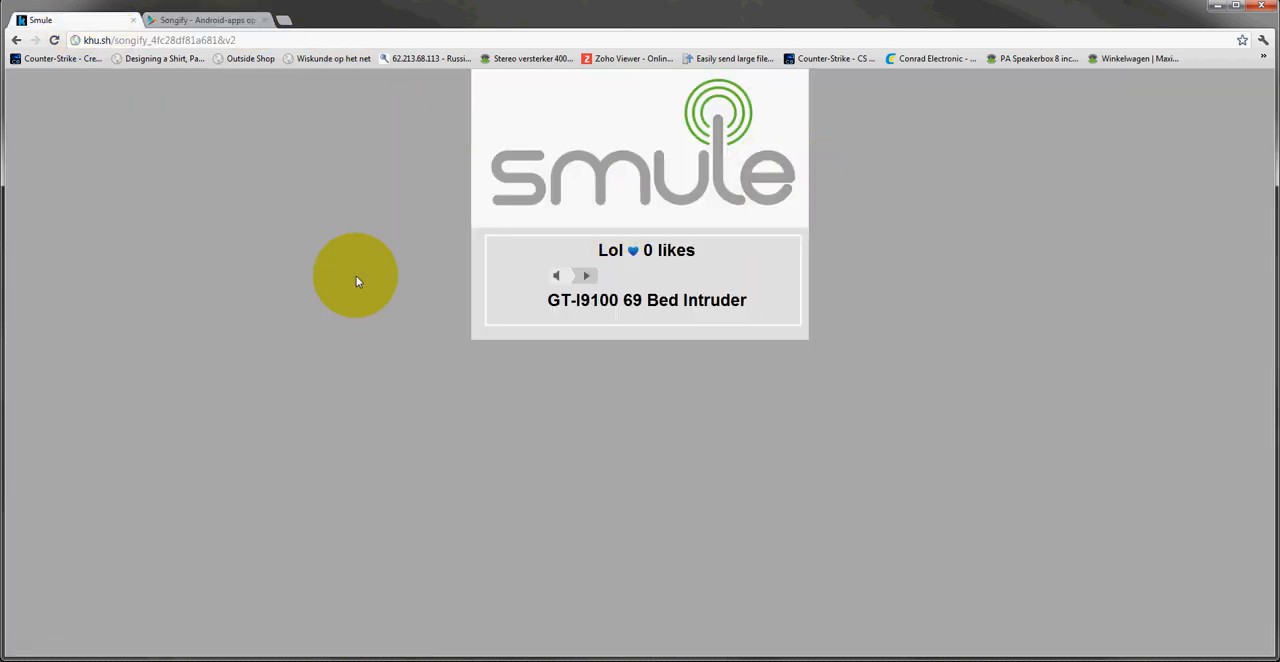
pyautogui.moveTo(384, 226)
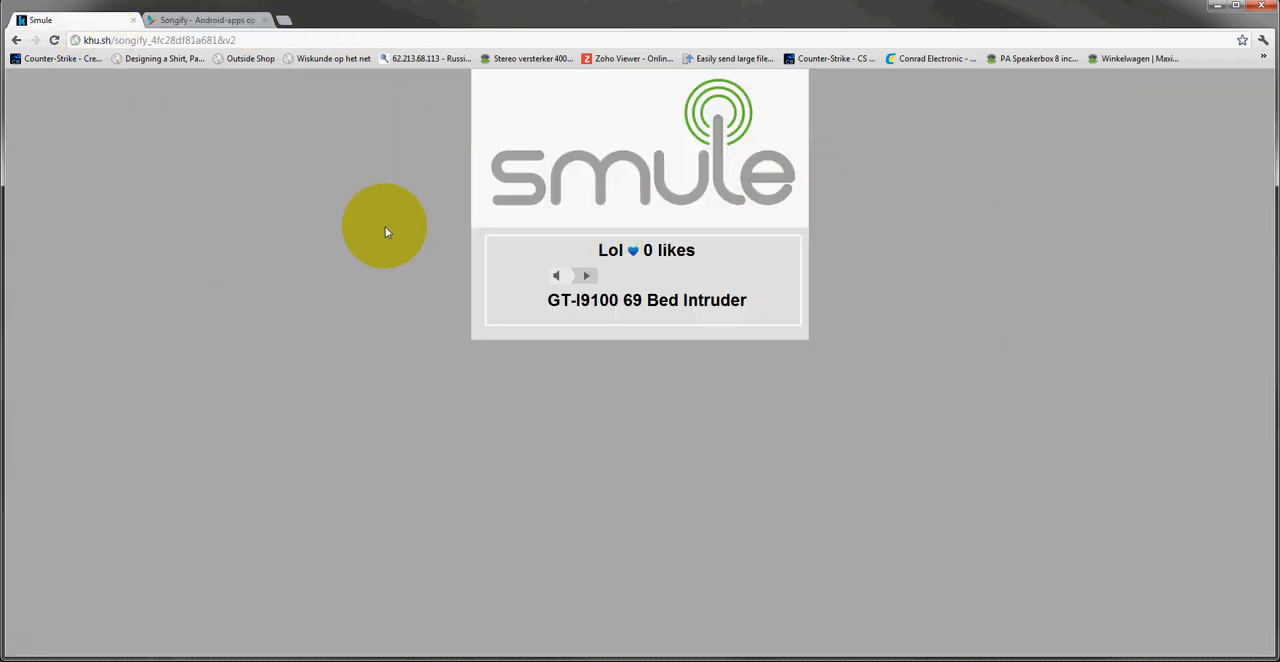
pyautogui.moveTo(570, 280)
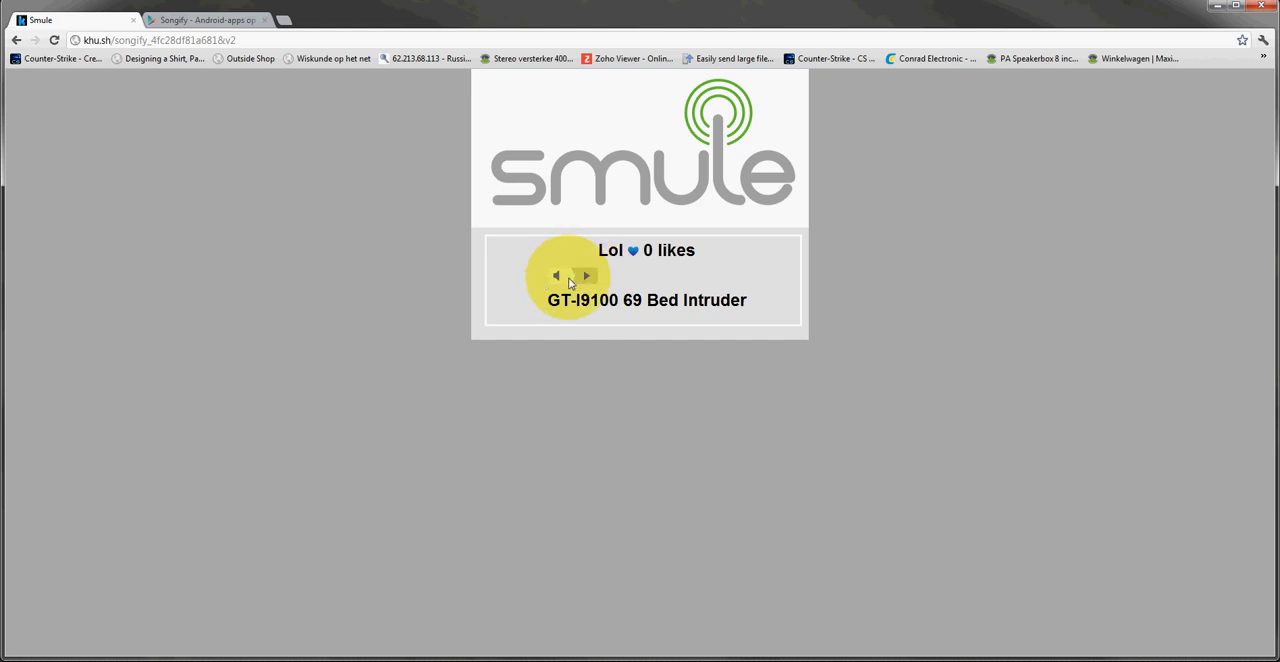
# Step: View the HTML page source of the Smule share page from its context menu
pyautogui.rightClick(904, 250)
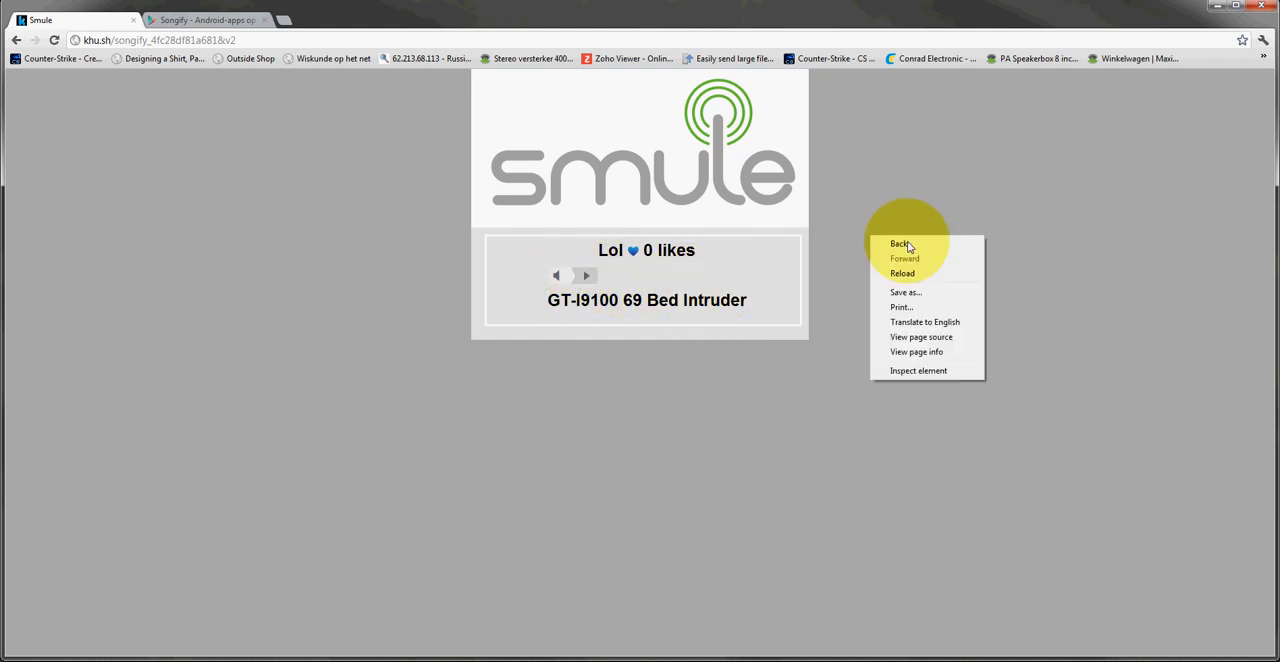
pyautogui.moveTo(932, 336)
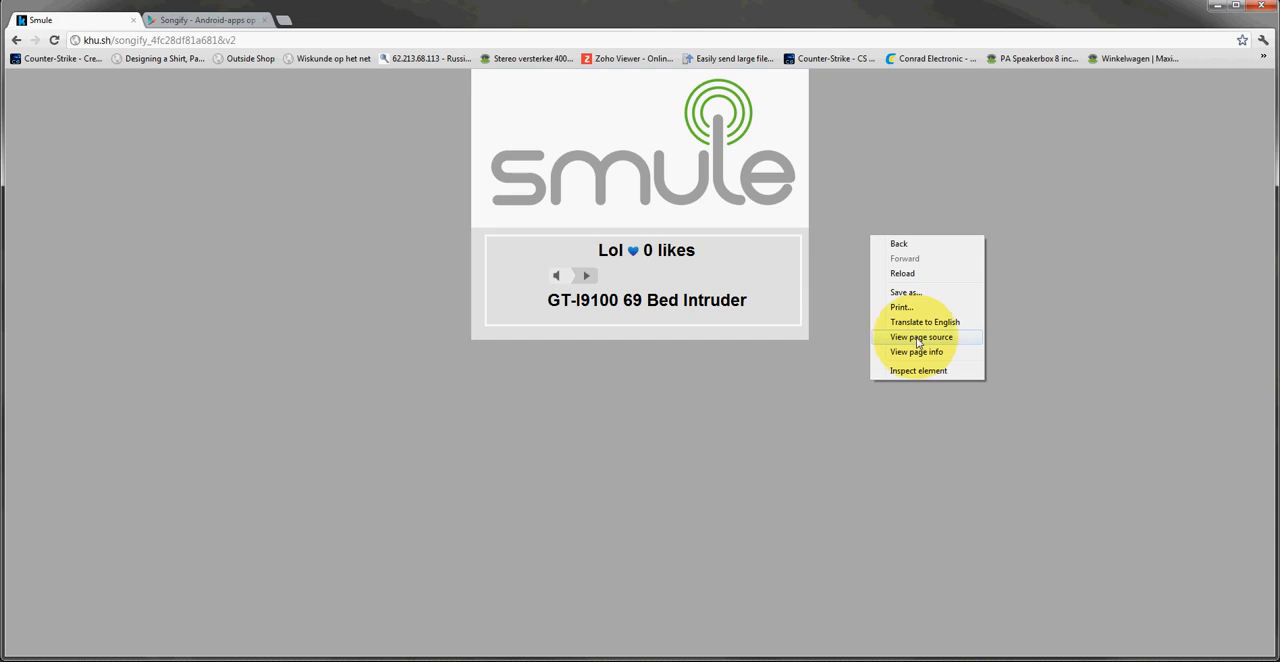
pyautogui.click(920, 336)
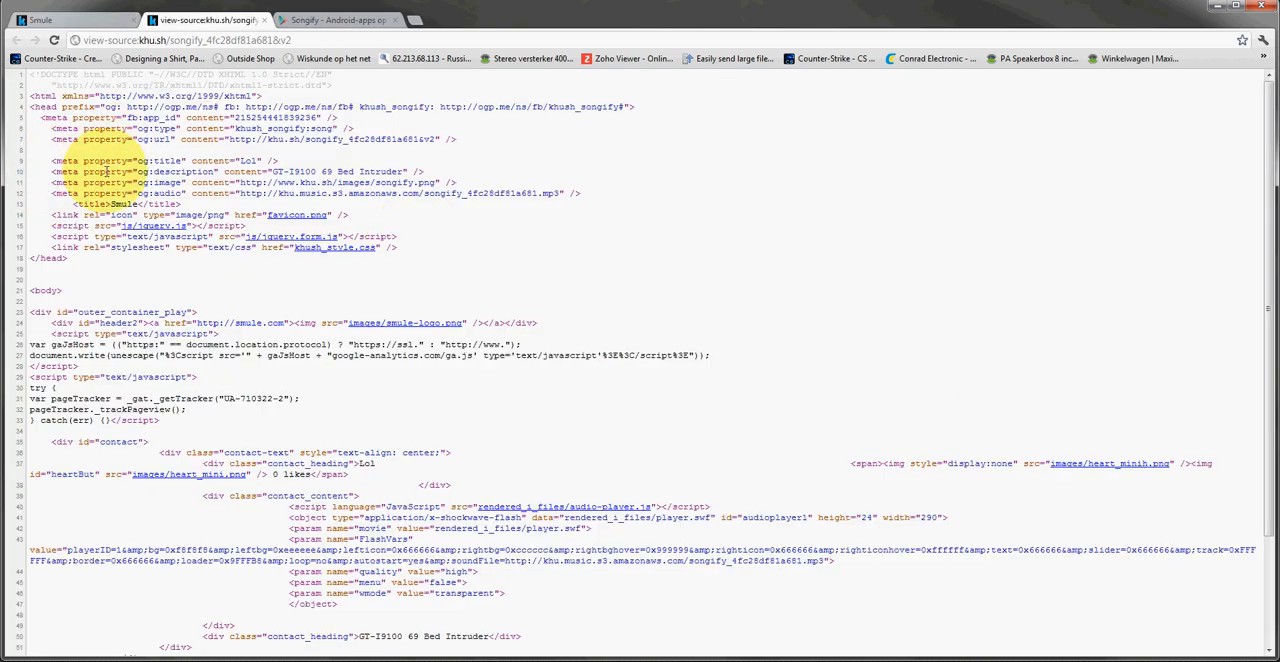
# Step: Scroll the source down to the embedded audio player markup with the MP3 link
pyautogui.scroll(-3)
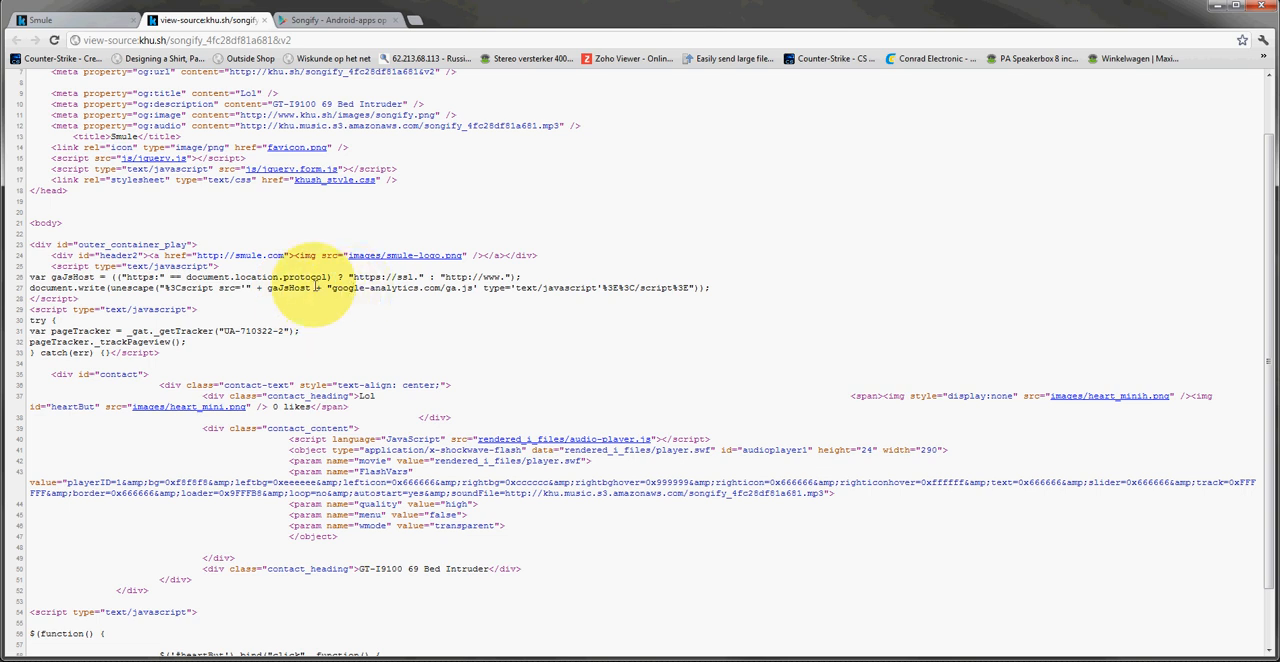
pyautogui.moveTo(312, 462)
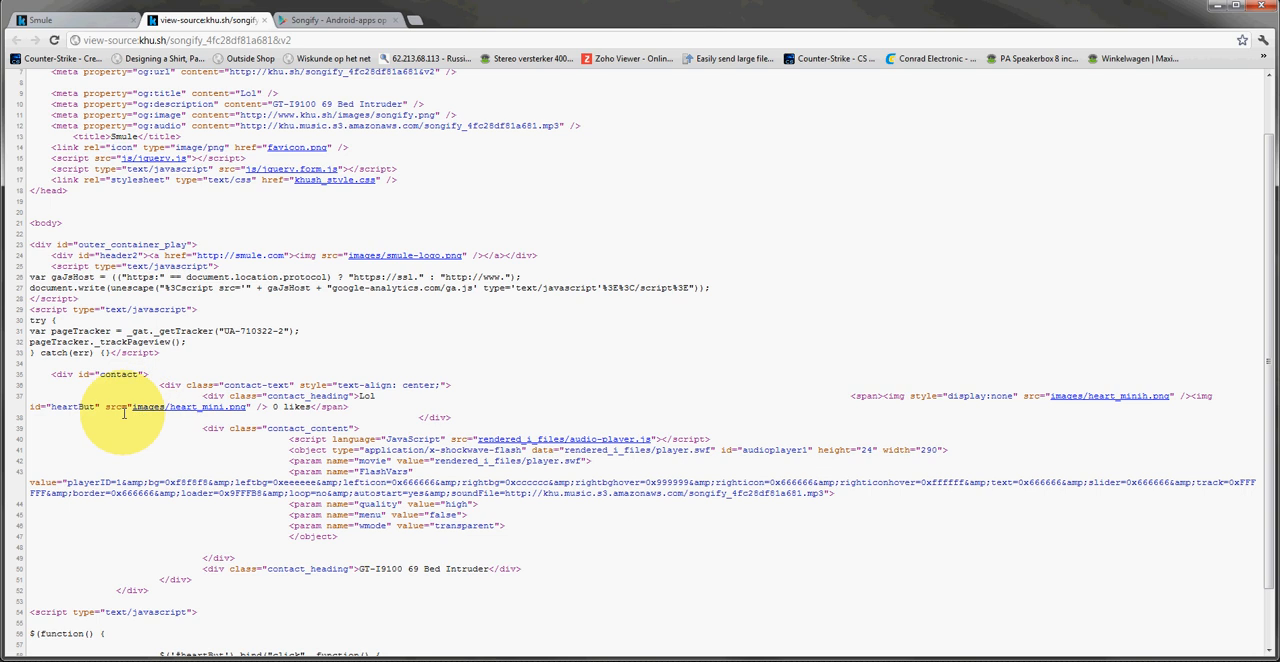
pyautogui.moveTo(30, 484)
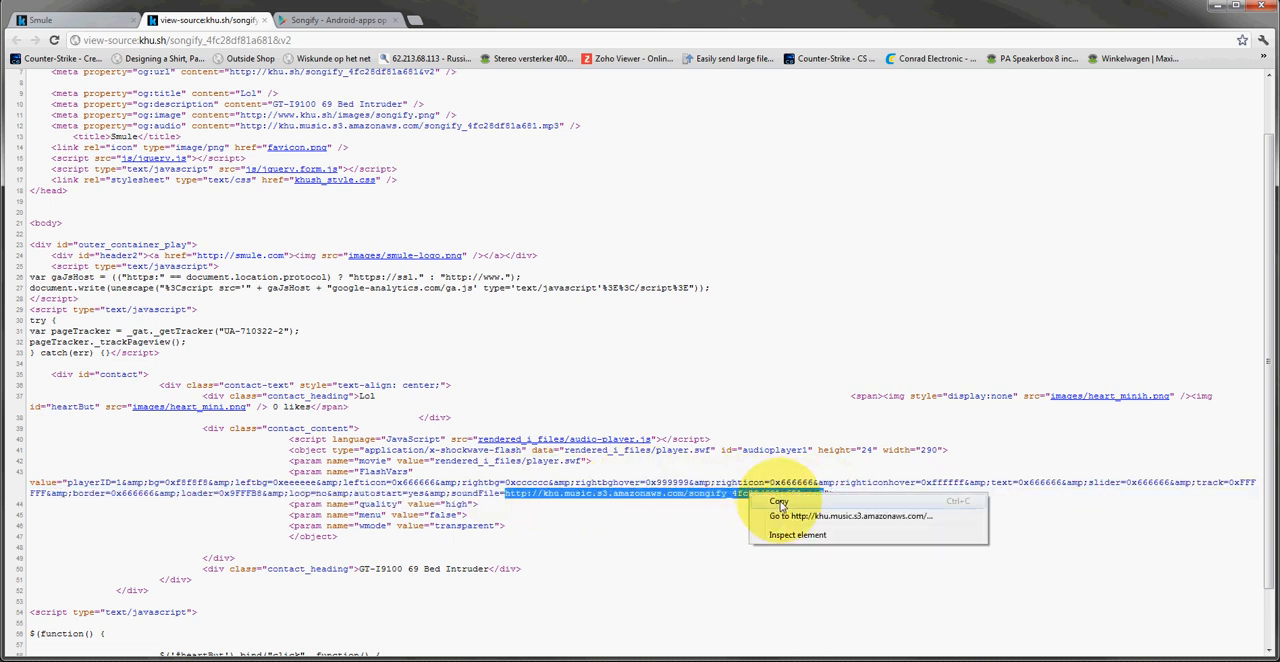
pyautogui.click(524, 20)
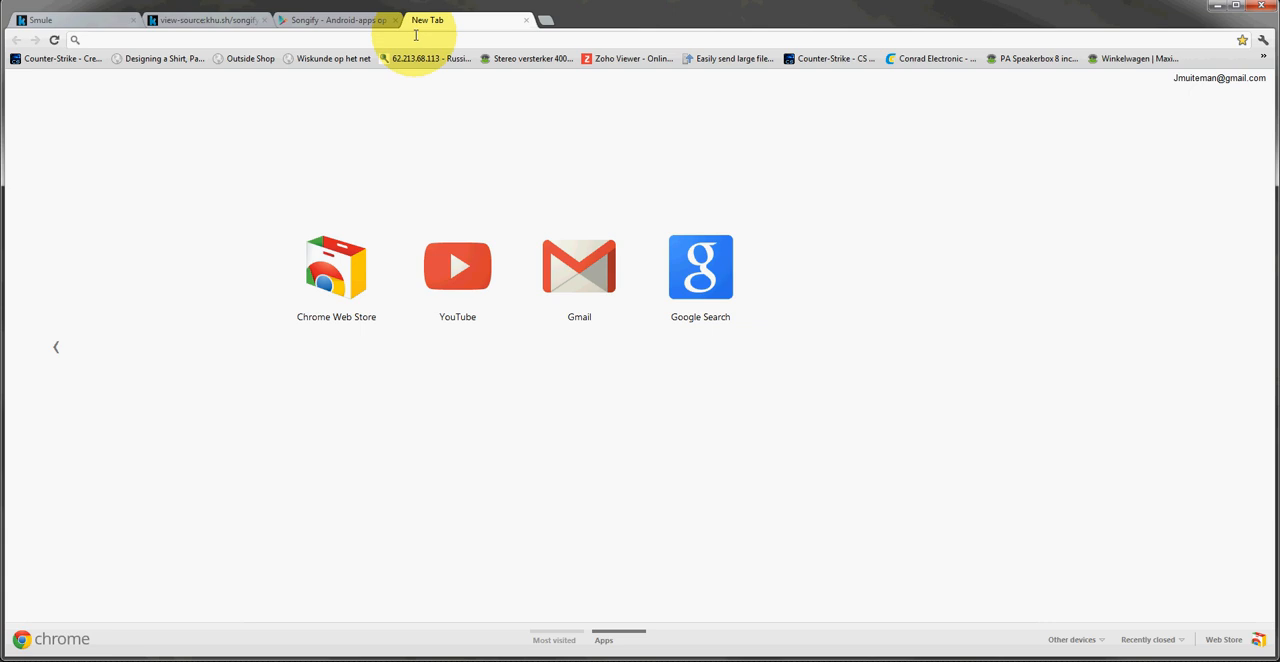
pyautogui.write('http://khu.music.s3.amazonaws.com/songify_4fc28df81a681.mp3')
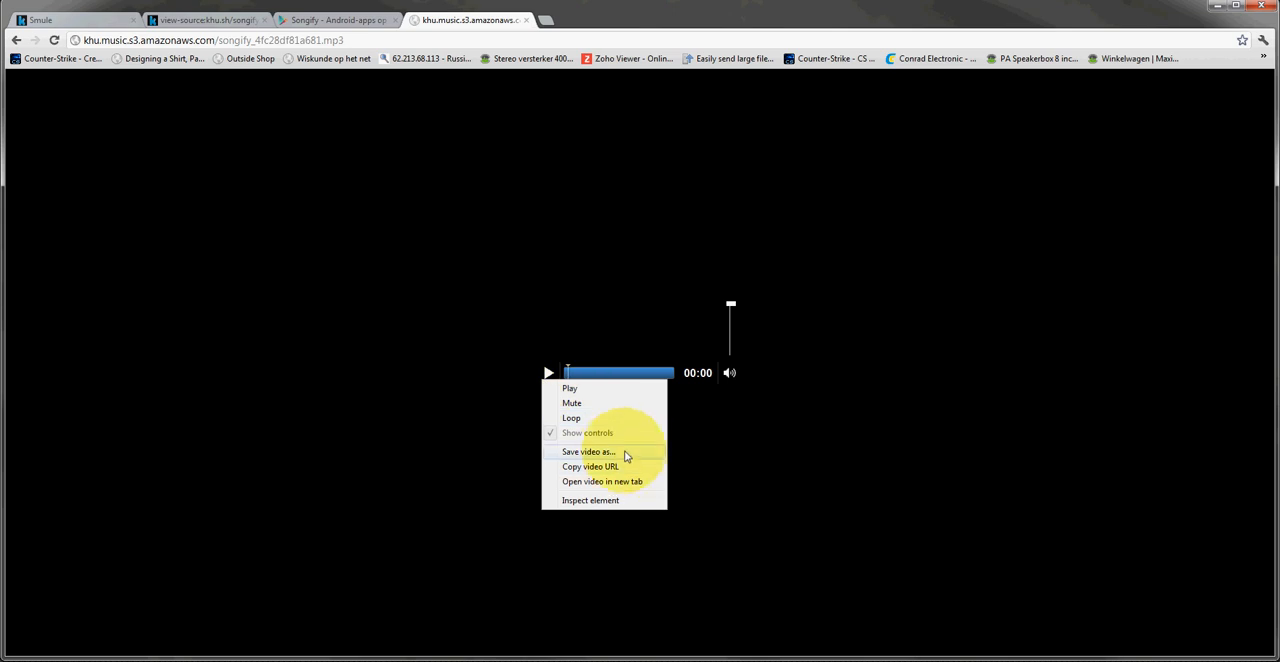
# Step: Save the audio to Downloads, keeping the VLC media file (.mp3) type
pyautogui.click(588, 452)
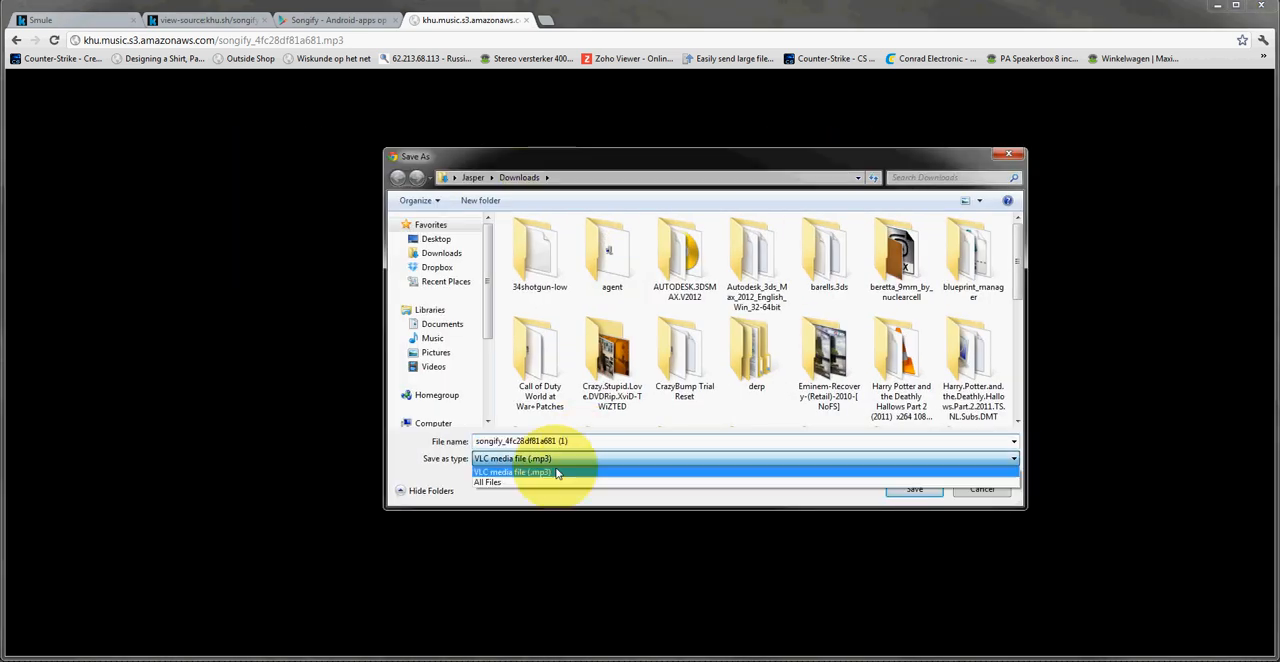
pyautogui.click(512, 472)
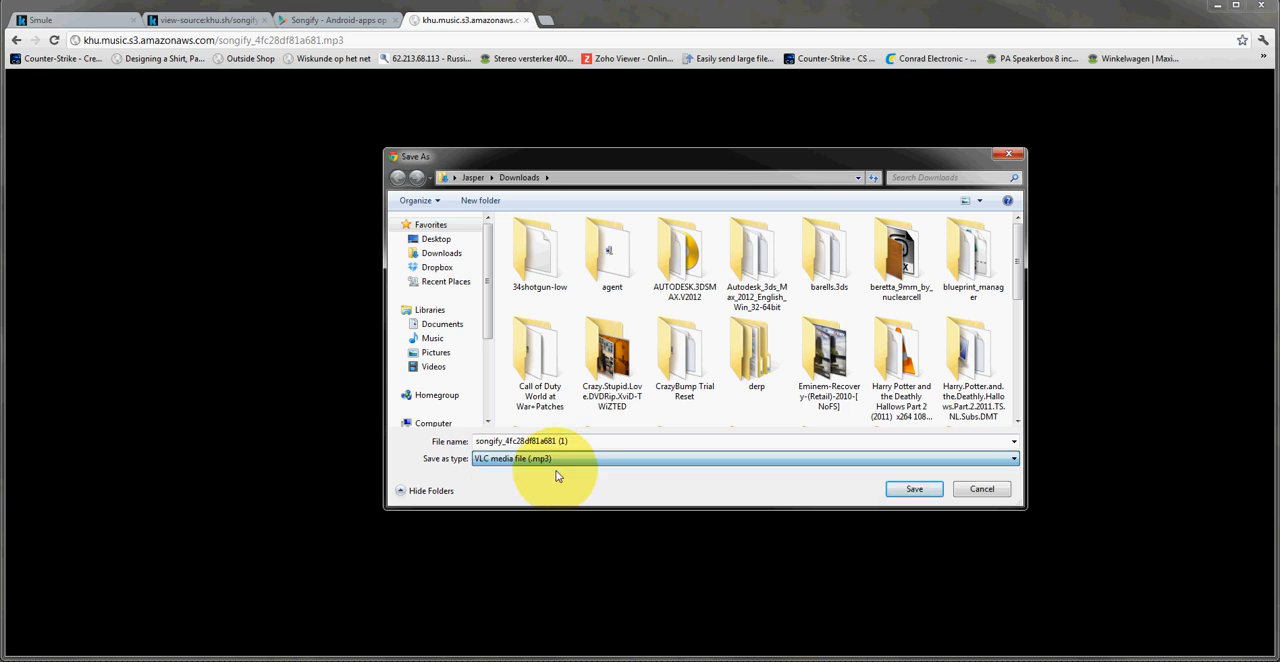